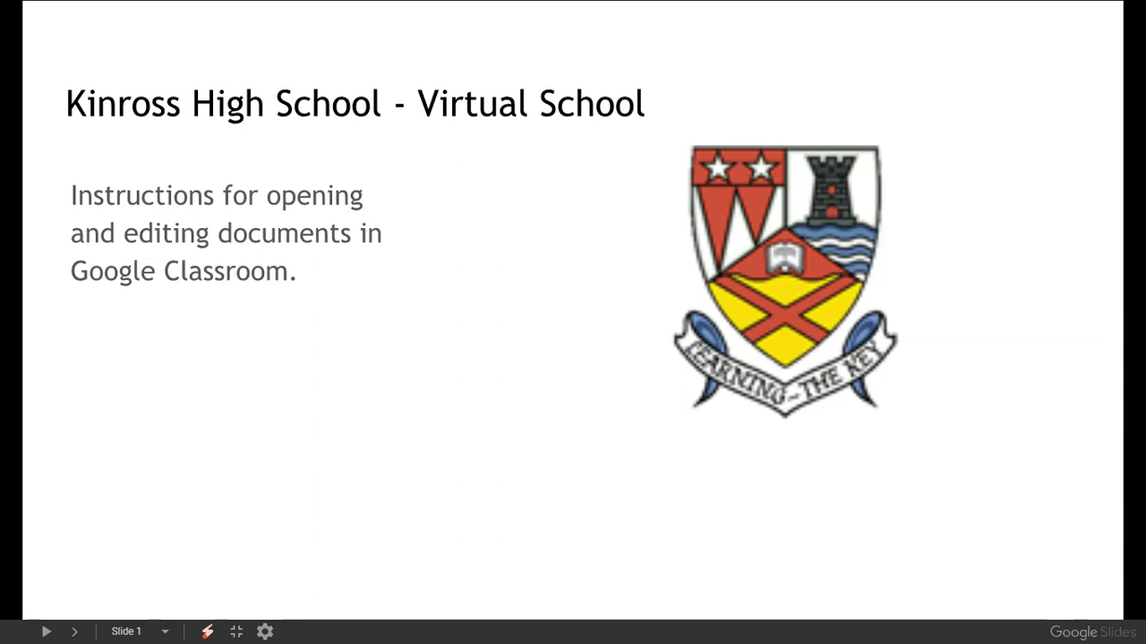
Step: Advance the slideshow from the Kinross High School title slide to Getting Started
left_click(76, 632)
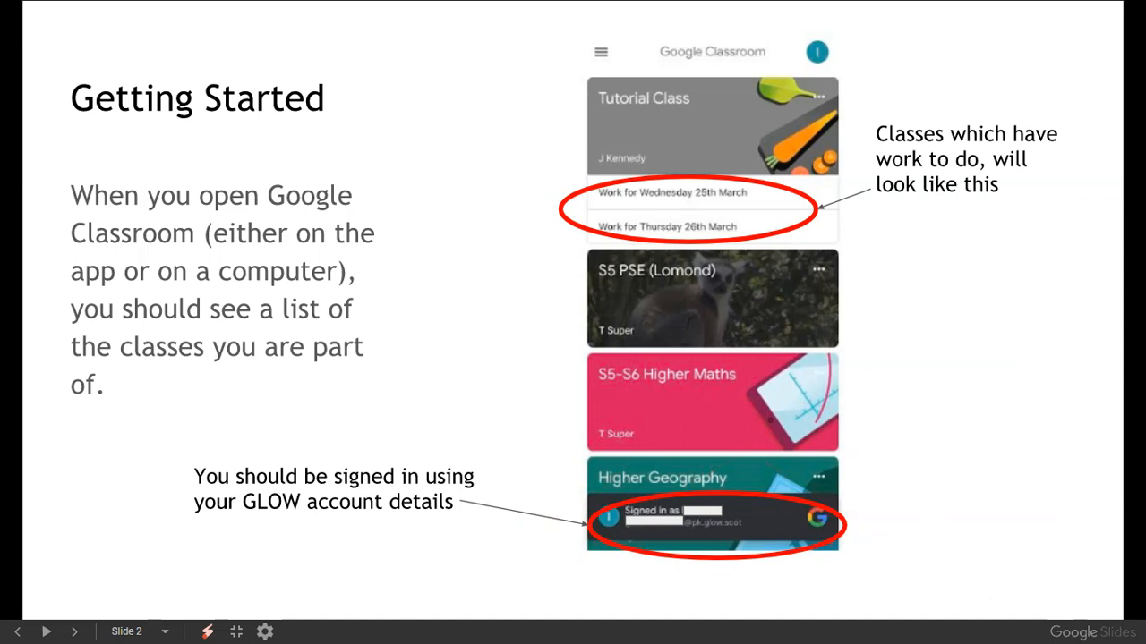
Step: Switch to the Kinross High School website and open Access to Virtual School
left_click(497, 14)
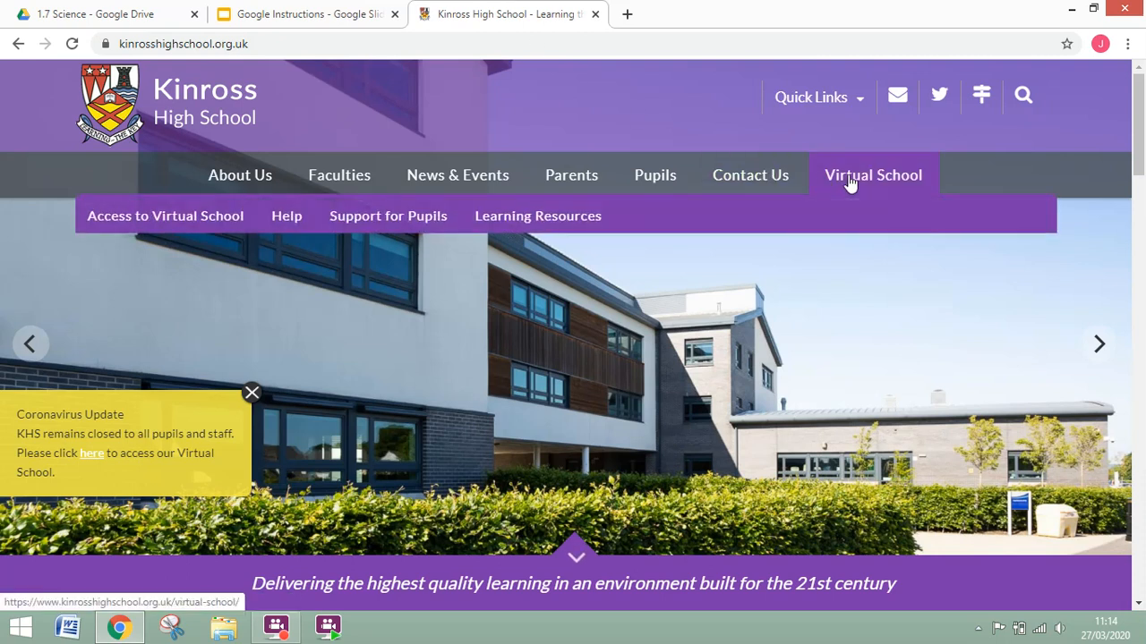
mouse_move(820, 196)
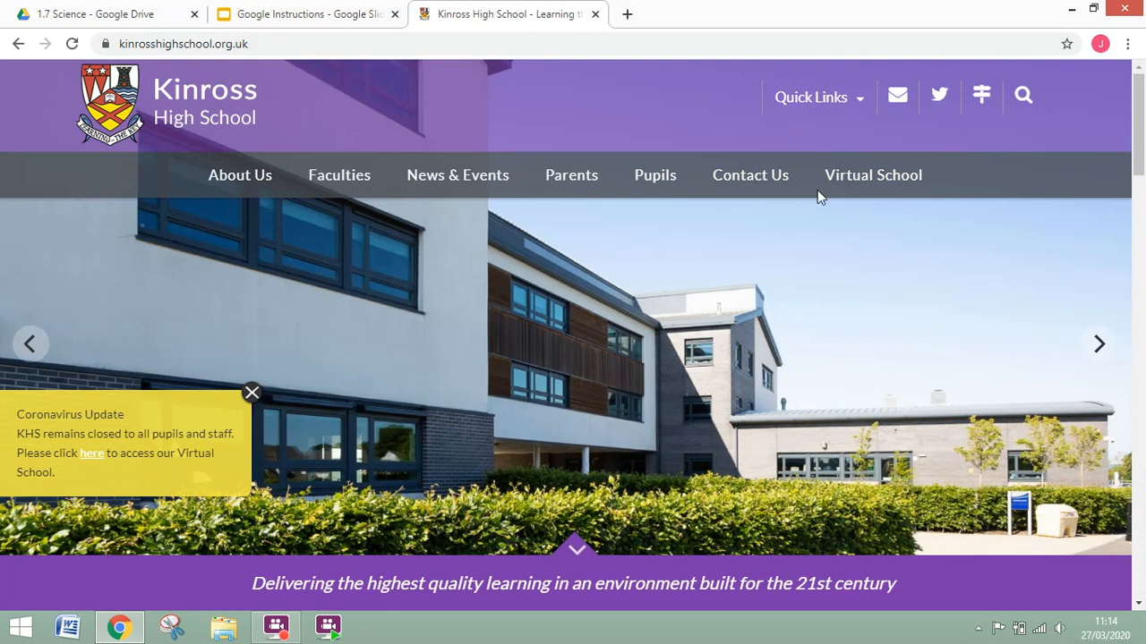
mouse_move(850, 180)
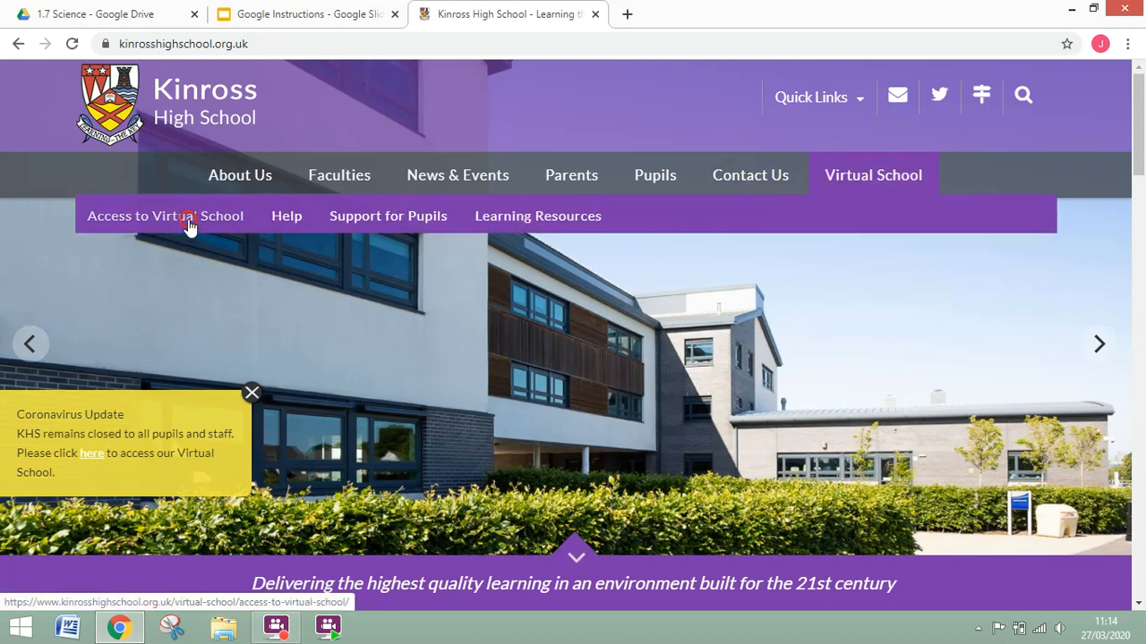
left_click(164, 215)
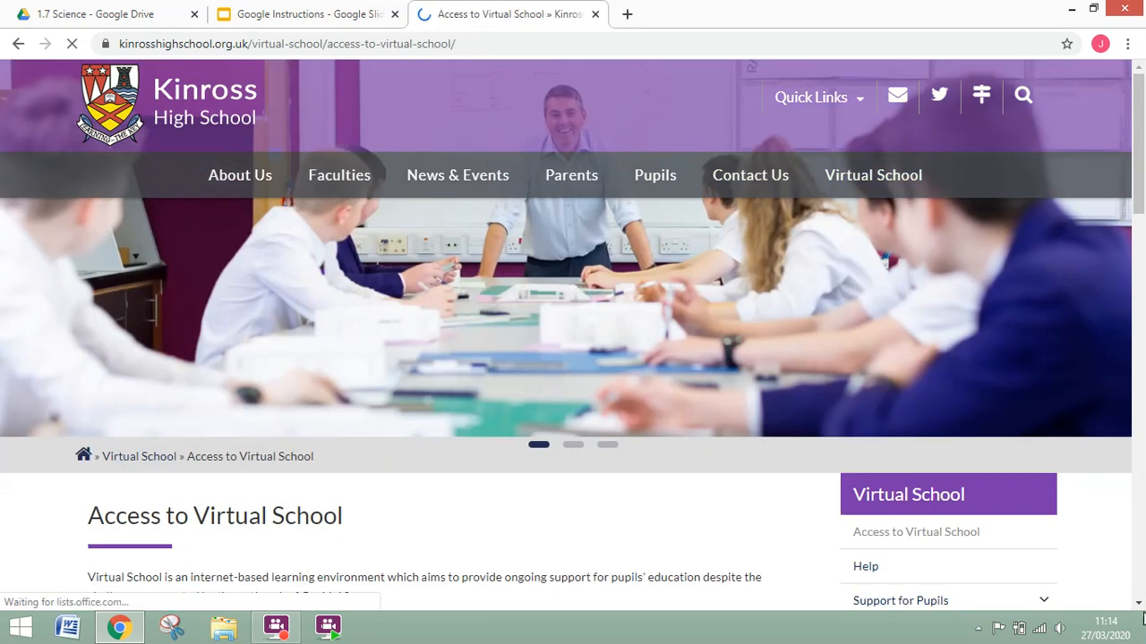
Step: Scroll down through the Access to Virtual School page and its support form
scroll("down", 3)
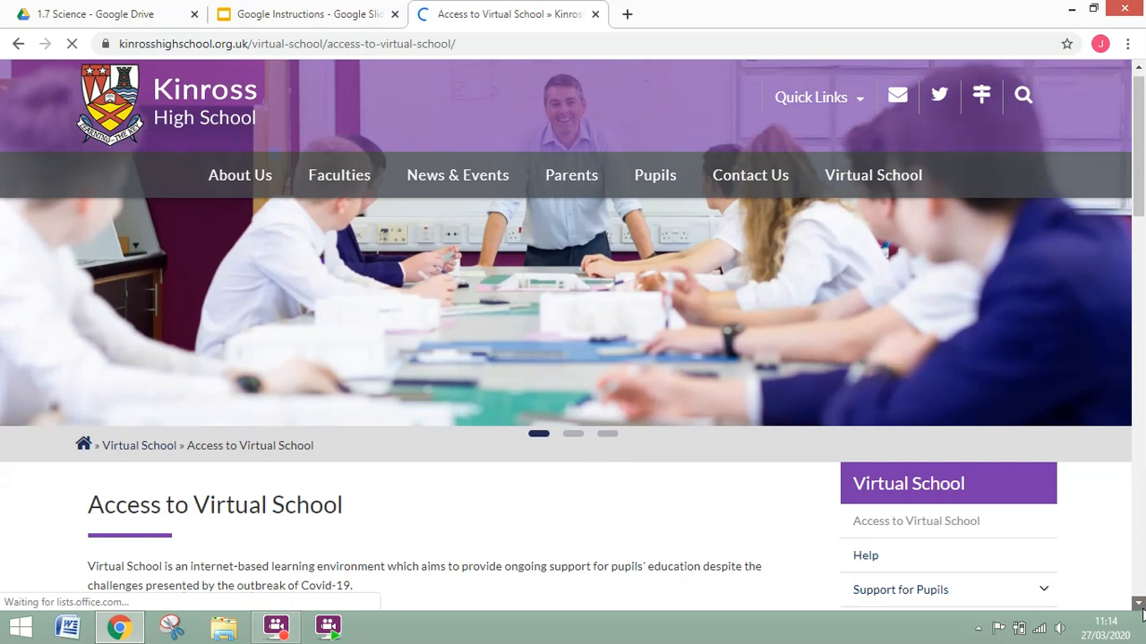
scroll("down", 3)
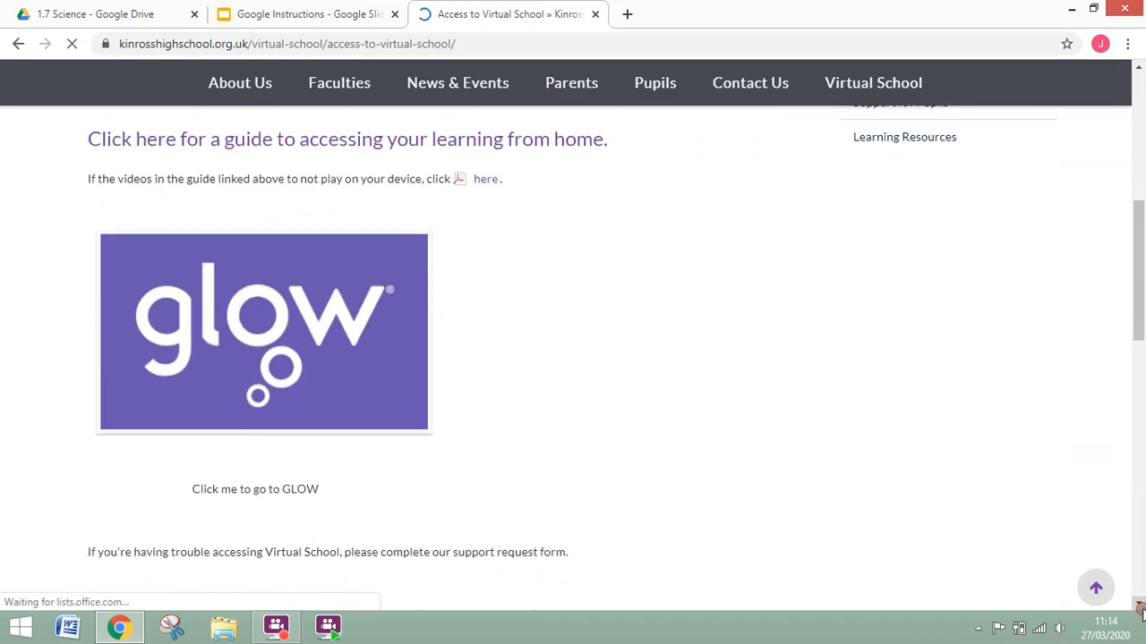
scroll("down", 3)
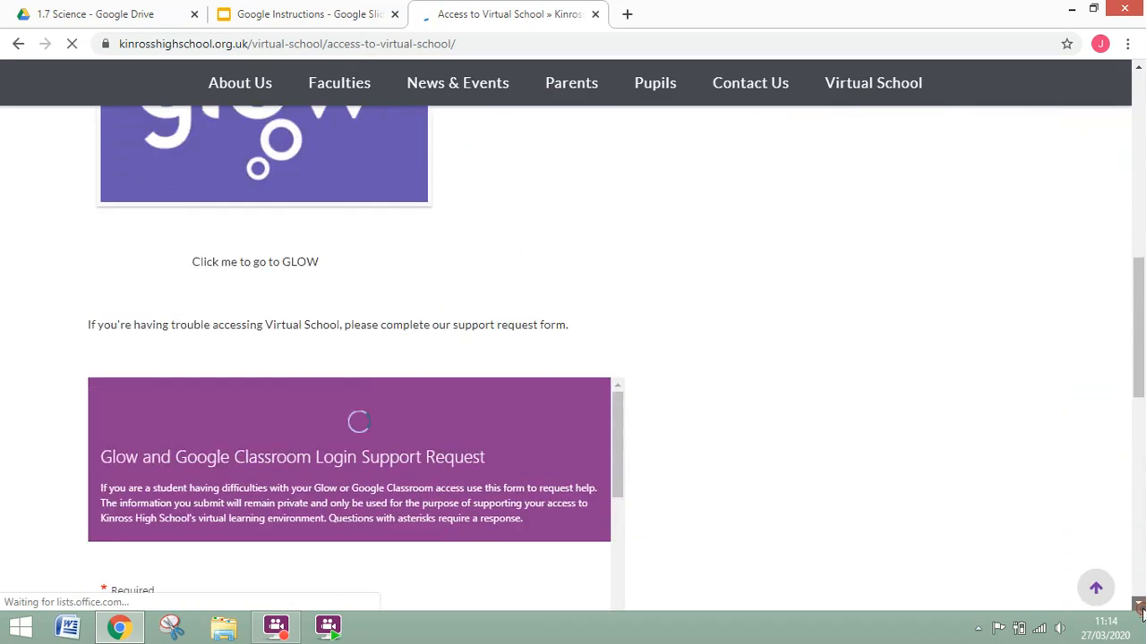
scroll("down", 3)
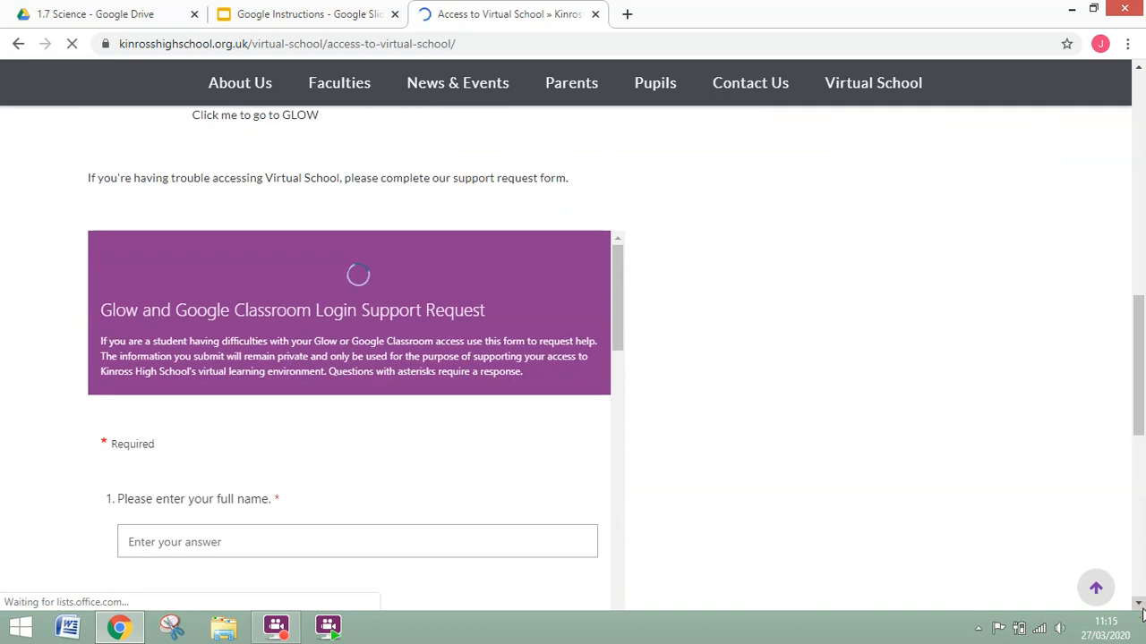
scroll("down", 3)
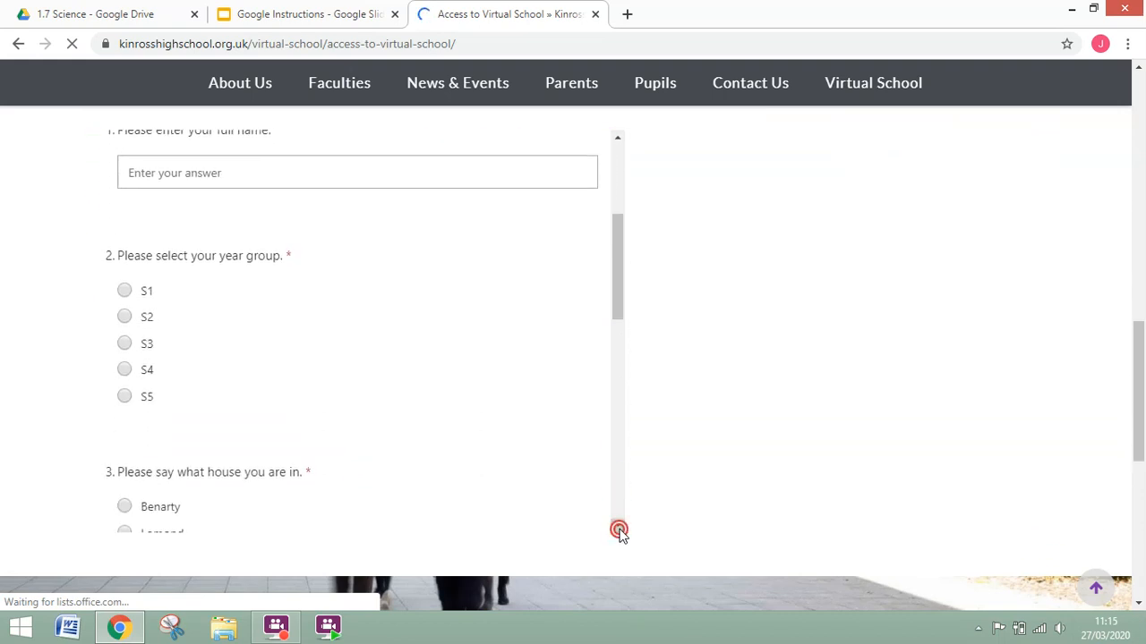
scroll("down", 3)
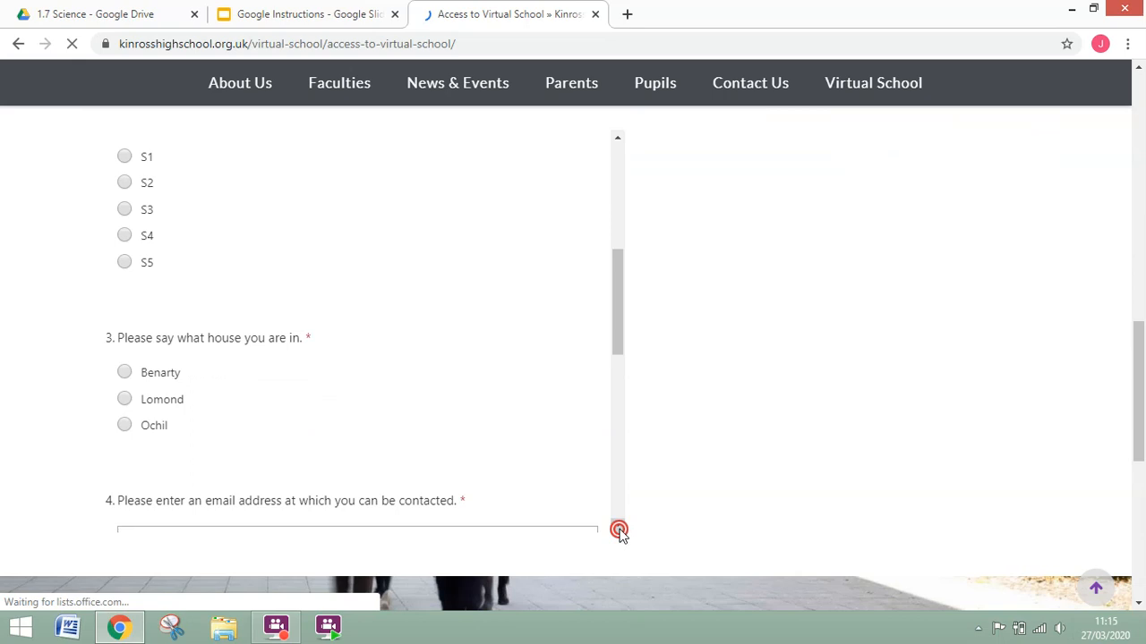
scroll("down", 3)
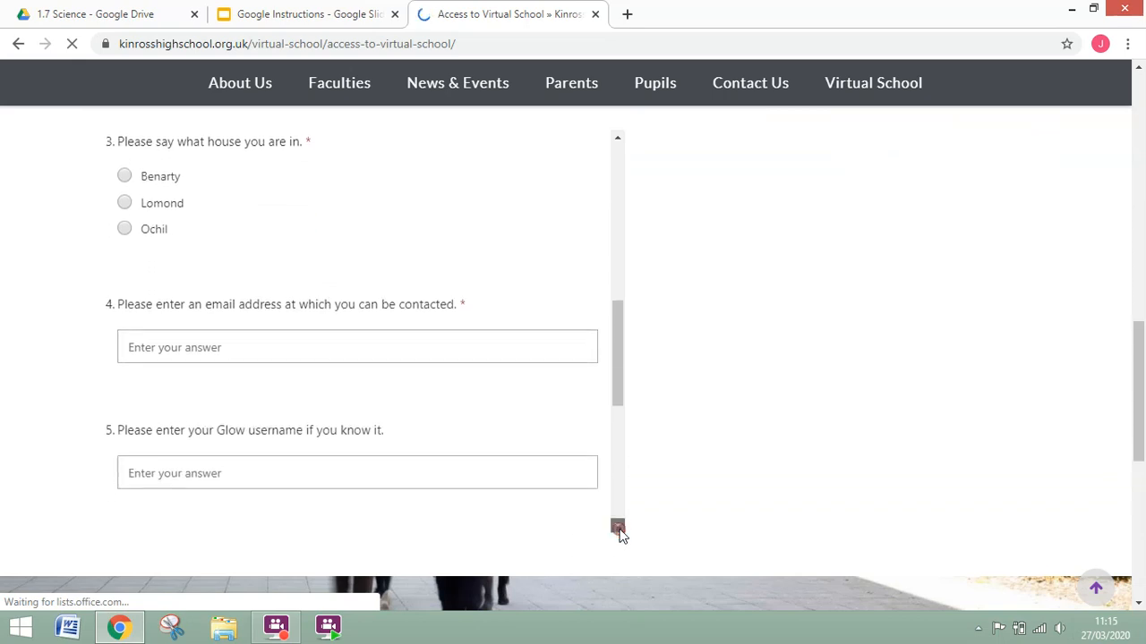
scroll("down", 3)
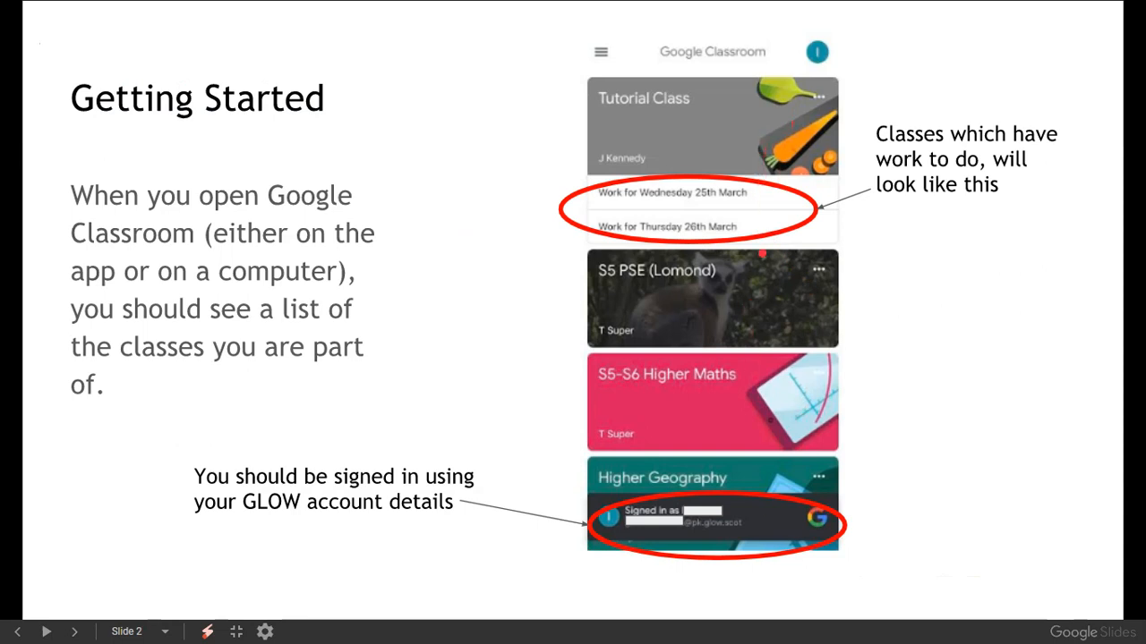
Step: Advance to slide 3, 'Work in a class', covering Stream and Classwork
left_click(52, 632)
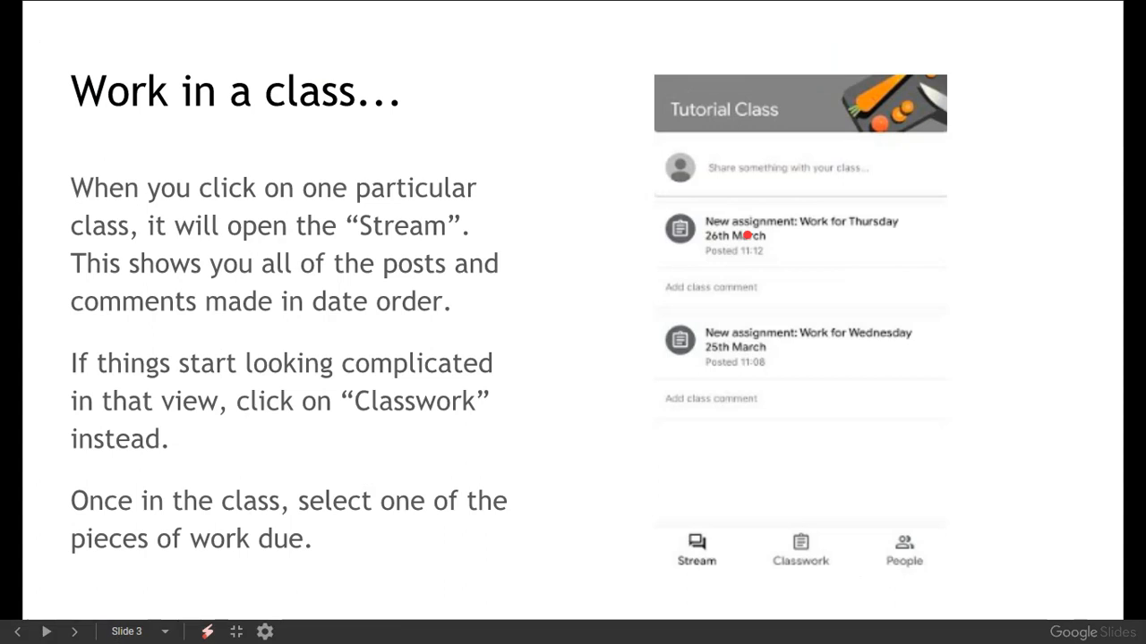
mouse_move(1021, 280)
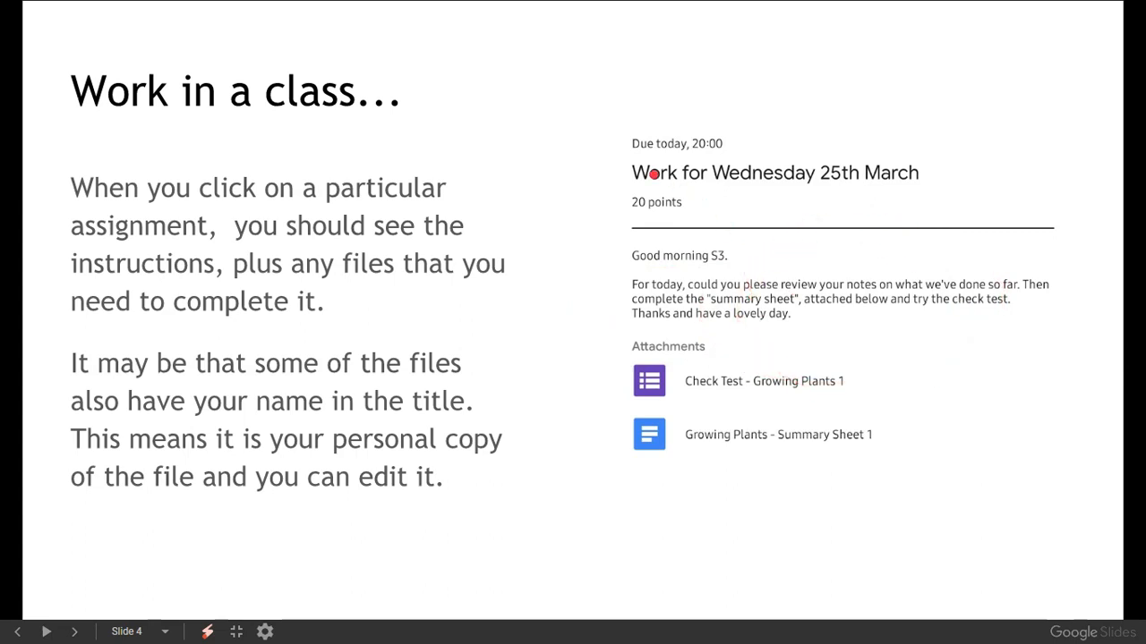
mouse_move(733, 143)
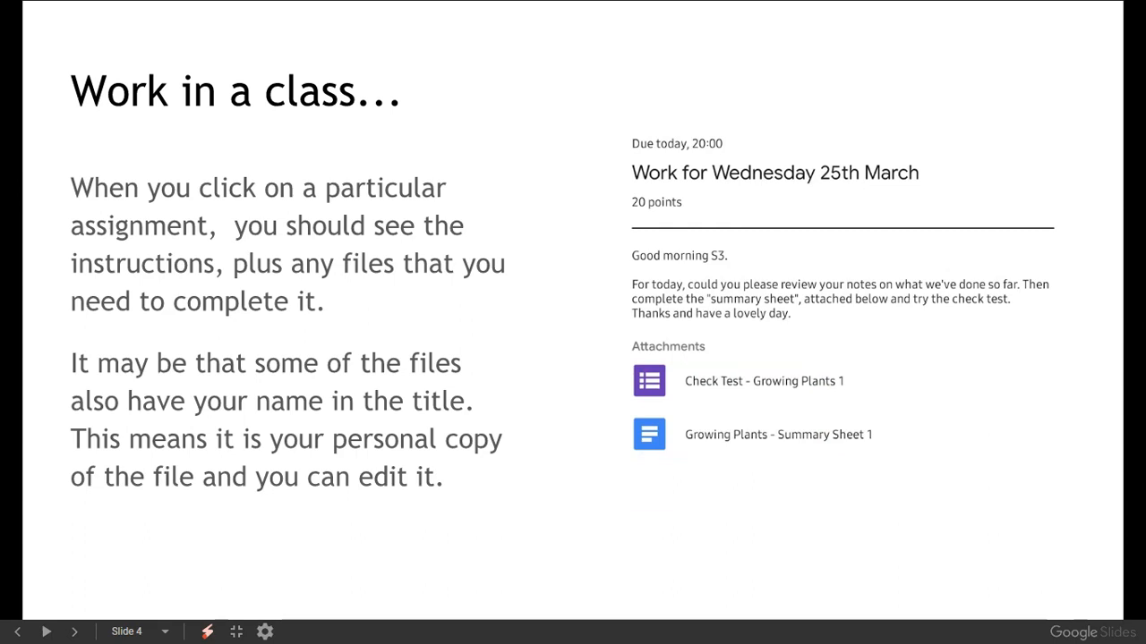
Step: Advance from slide 4 on opening assignments to slide 5, 'Completing a form'
left_click(76, 632)
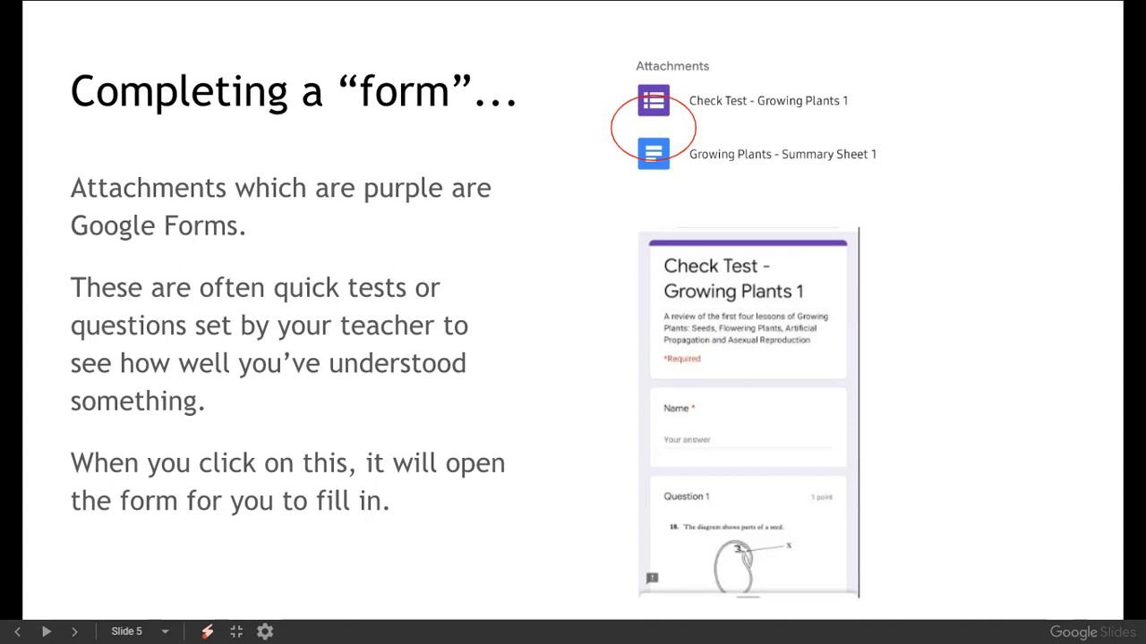
Step: Advance through slides 6–7 on opening your own copy to slide 8 on editing
left_click(75, 632)
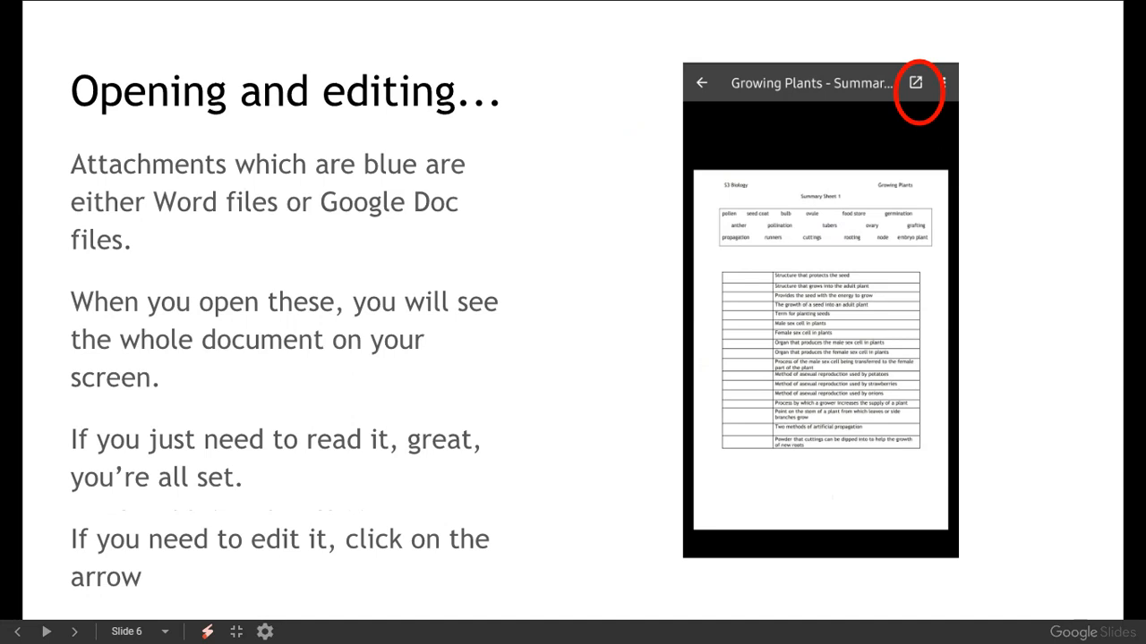
left_click_drag(1074, 286, 985, 501)
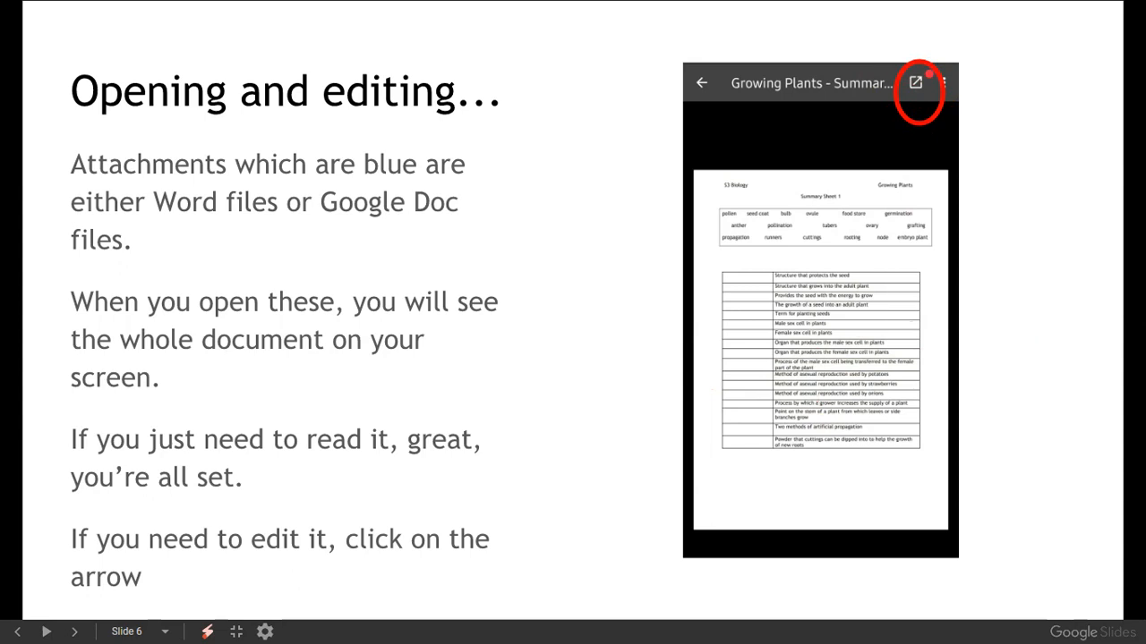
left_click(75, 631)
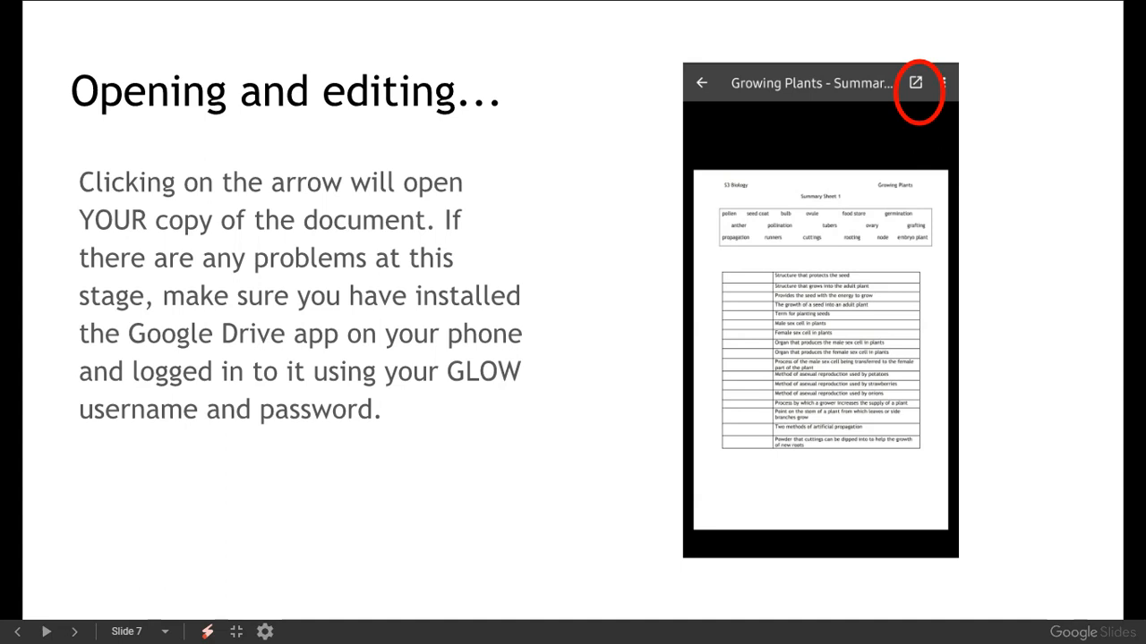
left_click(76, 631)
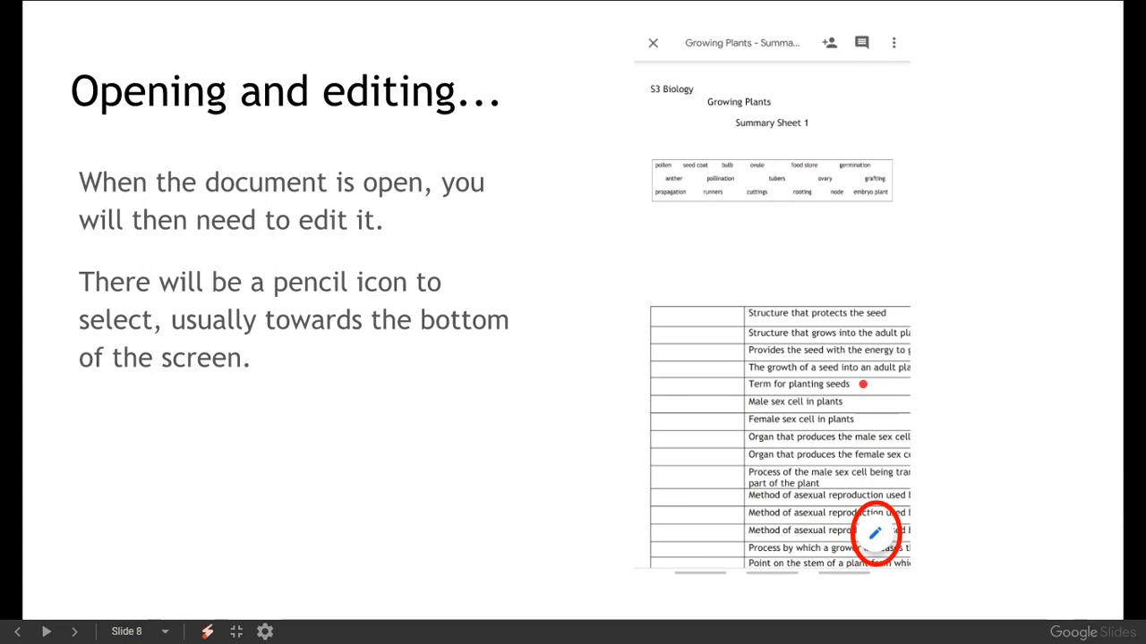
Step: Advance past slide 9 showing an edited answer to slide 10, 'Saving'
left_click(50, 632)
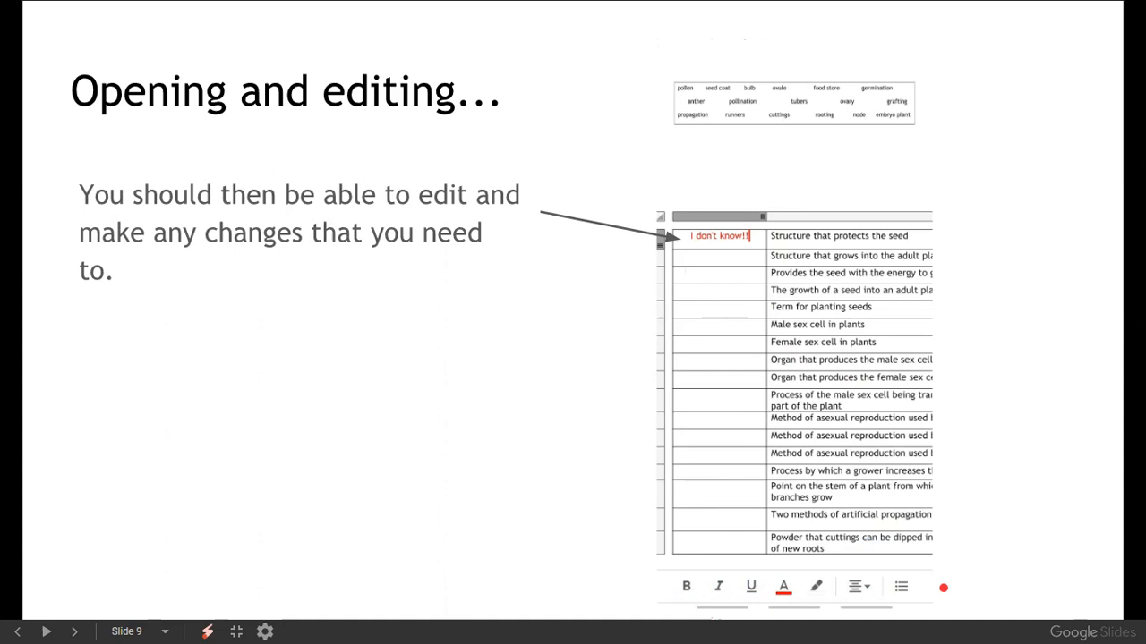
left_click(76, 632)
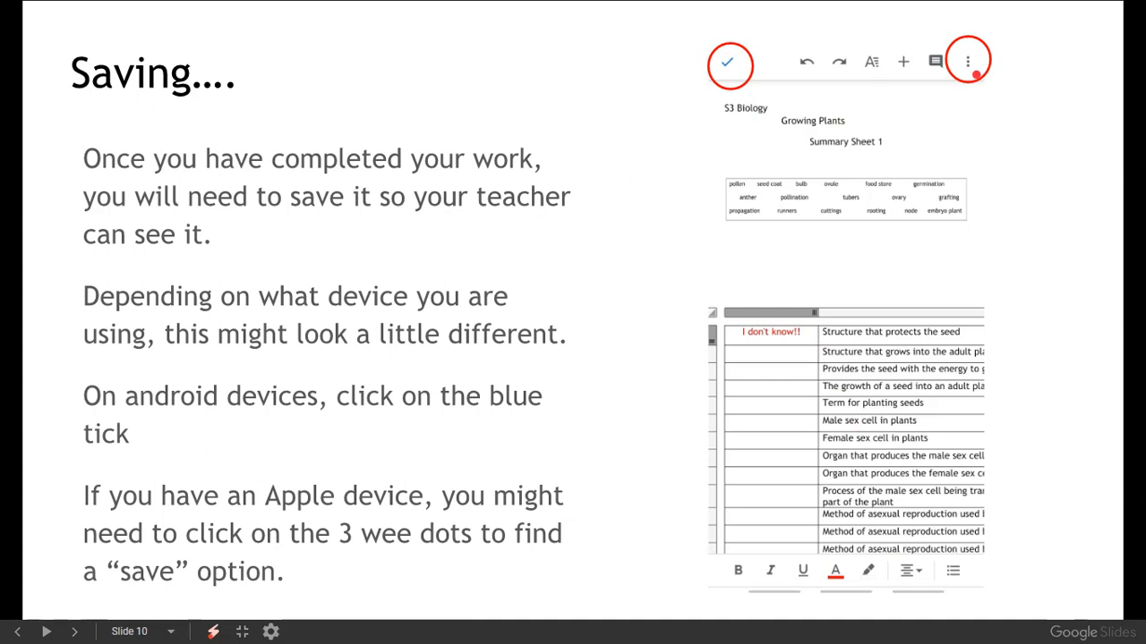
Step: Advance through slide 11 on handing in to slide 12, 'Adding photos'
left_click(74, 632)
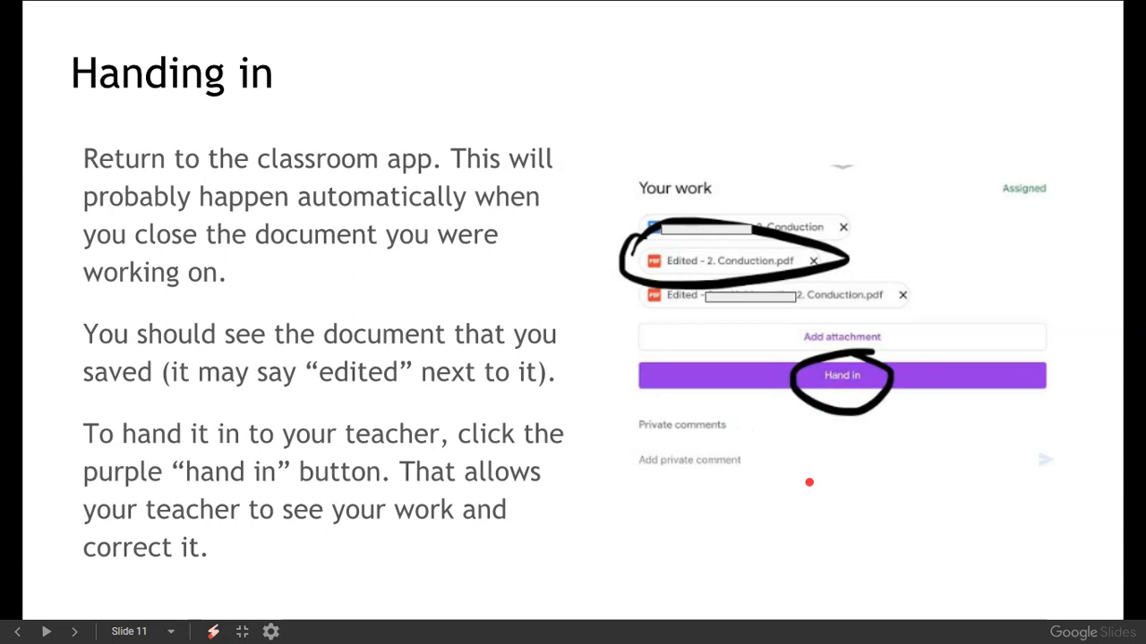
left_click(48, 632)
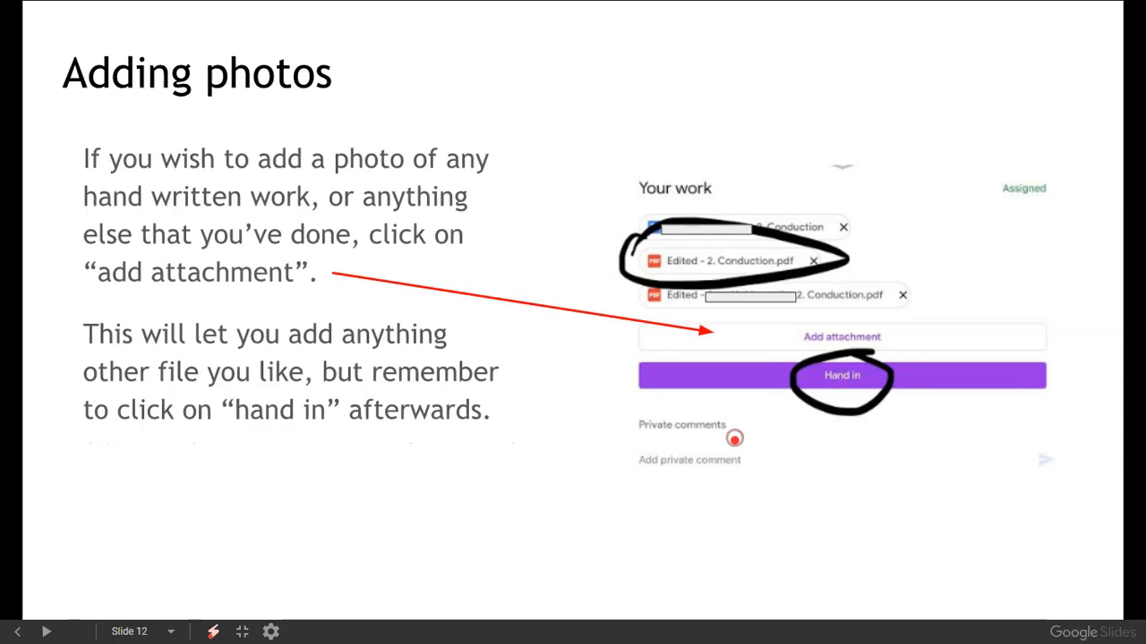